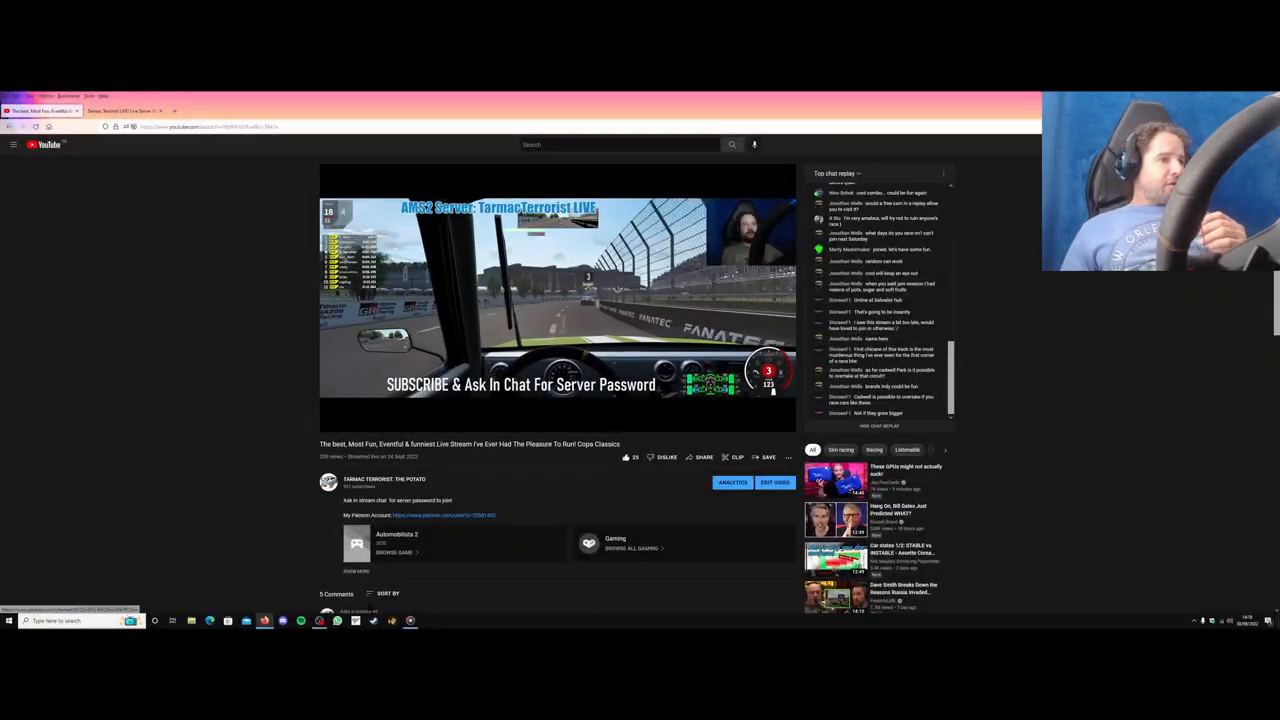
- Switch to the 'Tarmac Terrorist LIVE! Live Server Streamed On Youtube' forum tab
{"action": "left_click", "coordinate": [120, 110]}
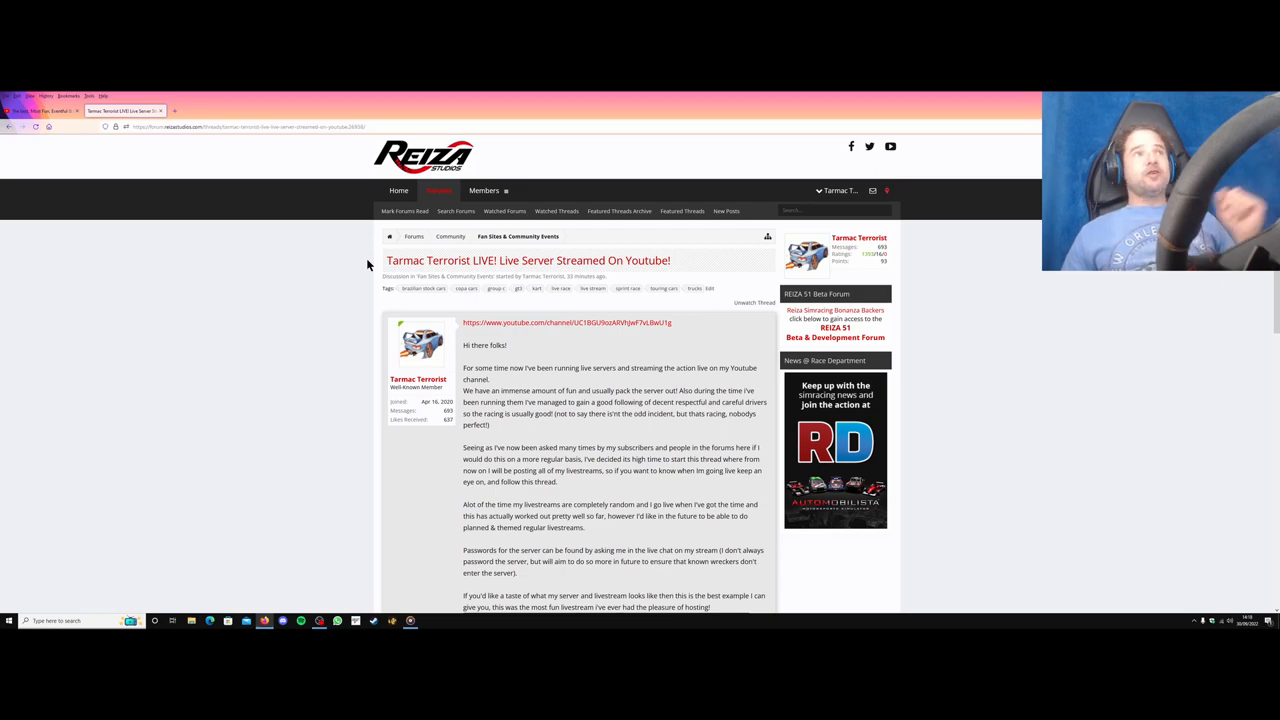
{"action": "mouse_move", "coordinate": [449, 236]}
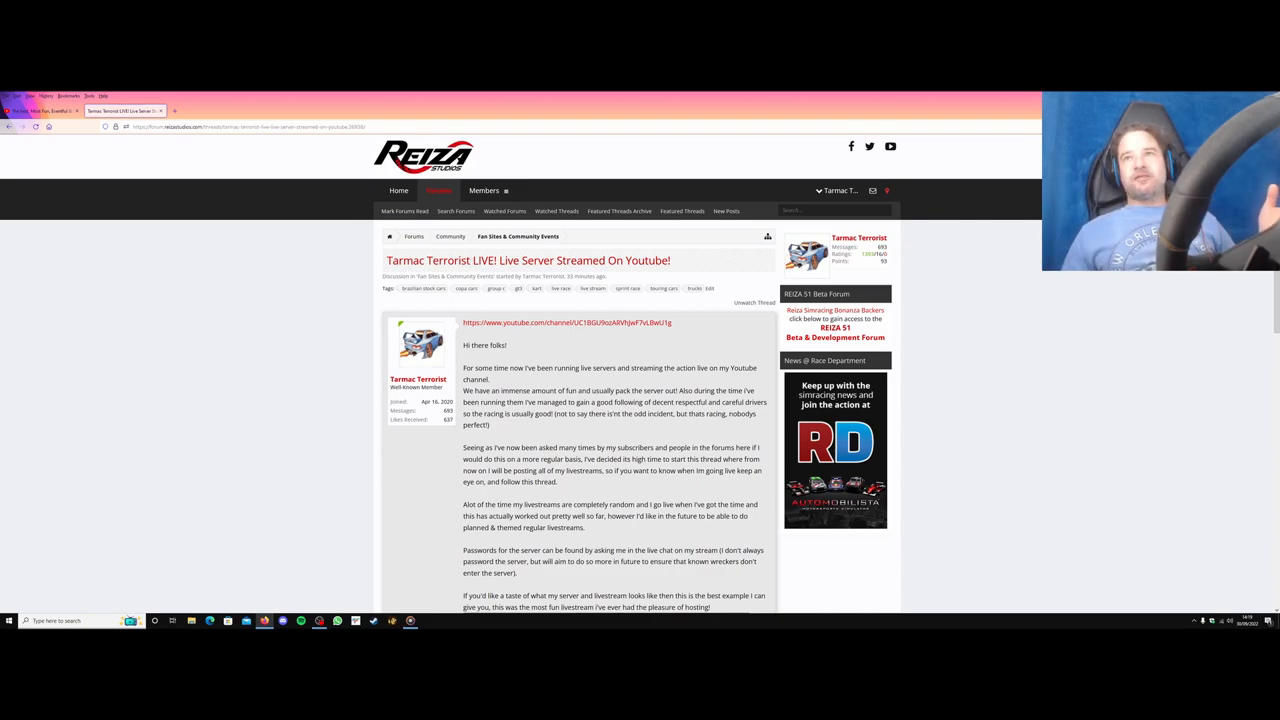
- Scroll down the opening post to its embedded example livestream video
{"action": "scroll", "scroll_direction": "down", "scroll_amount": 3}
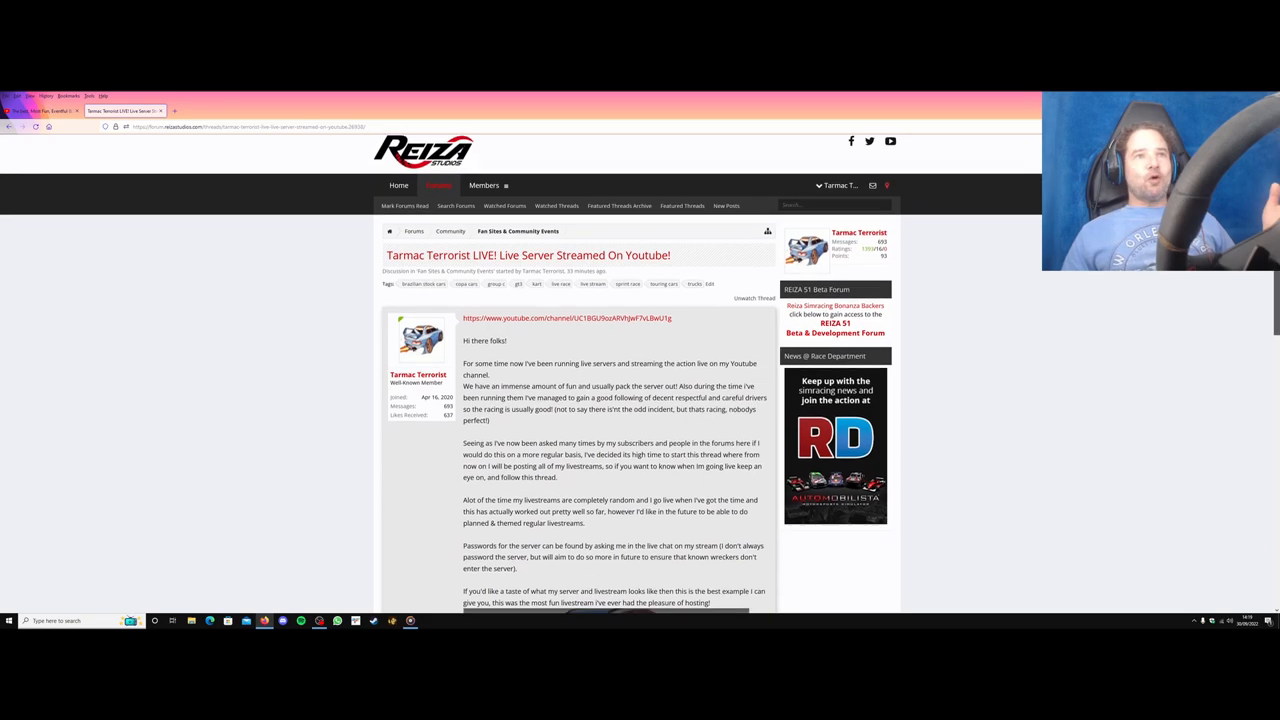
{"action": "scroll", "scroll_direction": "down", "scroll_amount": 3}
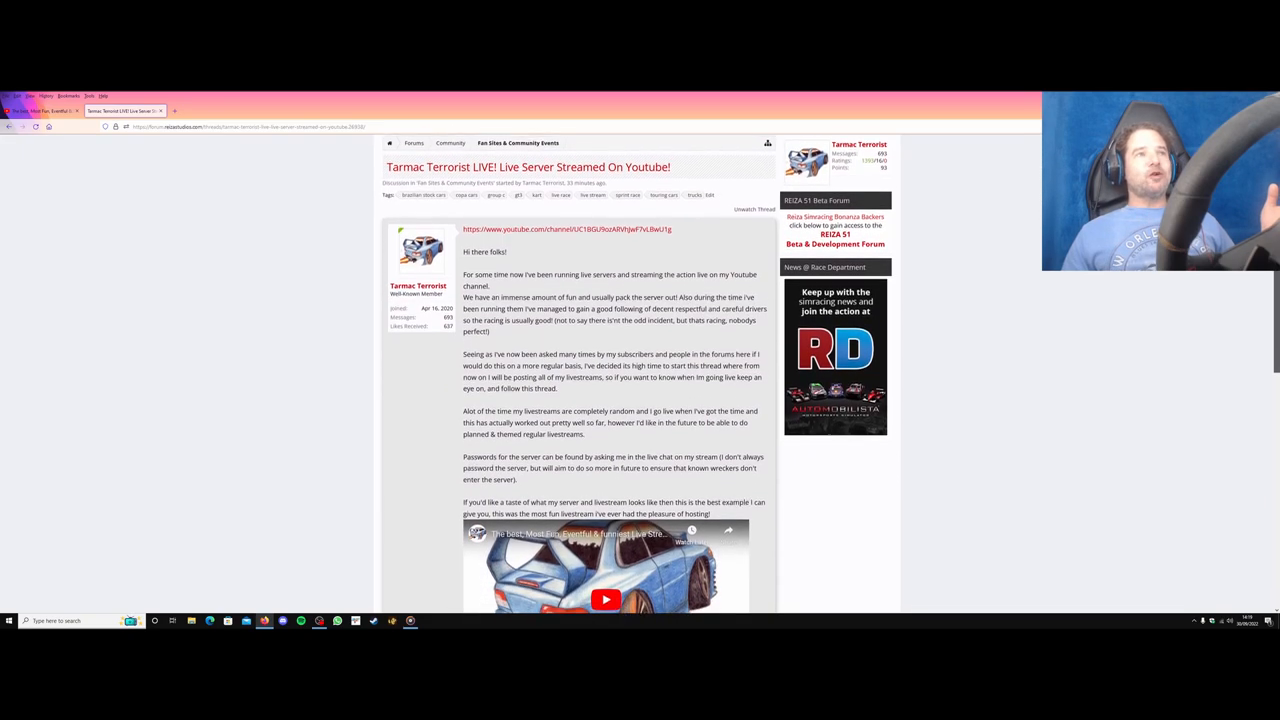
{"action": "scroll", "scroll_direction": "down", "scroll_amount": 3}
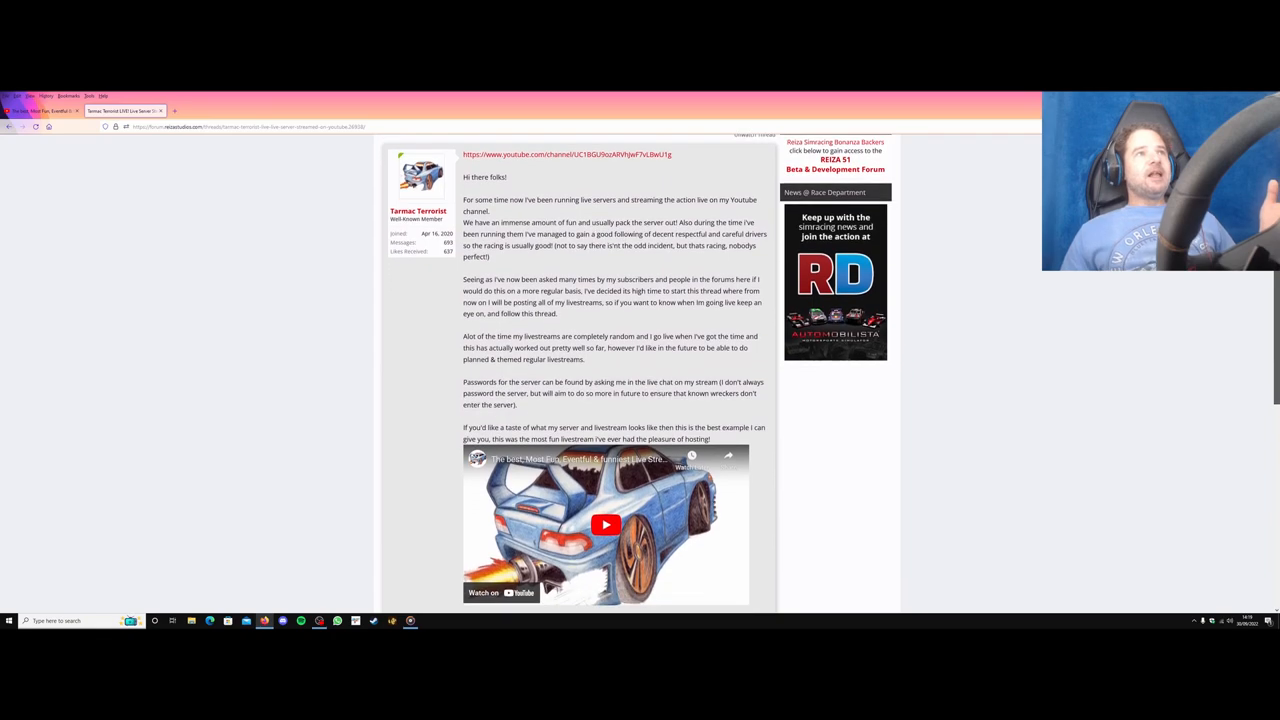
{"action": "scroll", "scroll_direction": "down", "scroll_amount": 3}
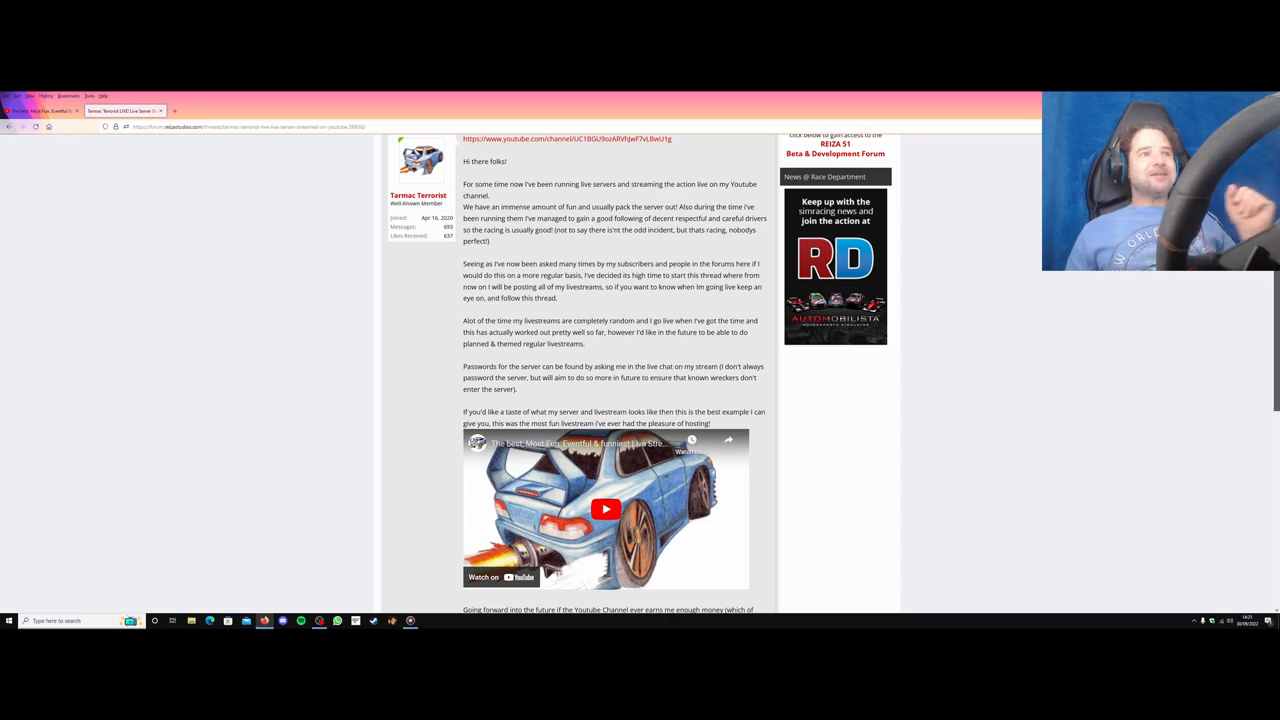
- Scroll past the first post to today's live server announcement and the reply box
{"action": "scroll", "scroll_direction": "down", "scroll_amount": 3}
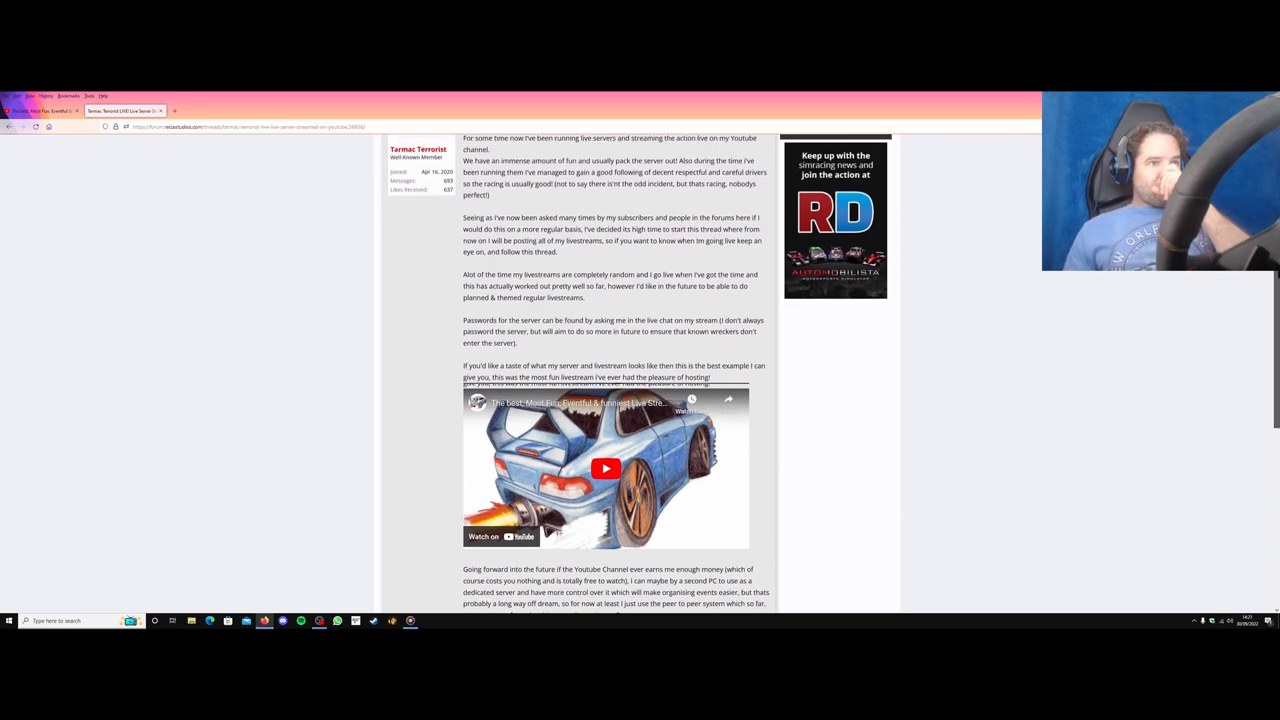
{"action": "scroll", "scroll_direction": "down", "scroll_amount": 3}
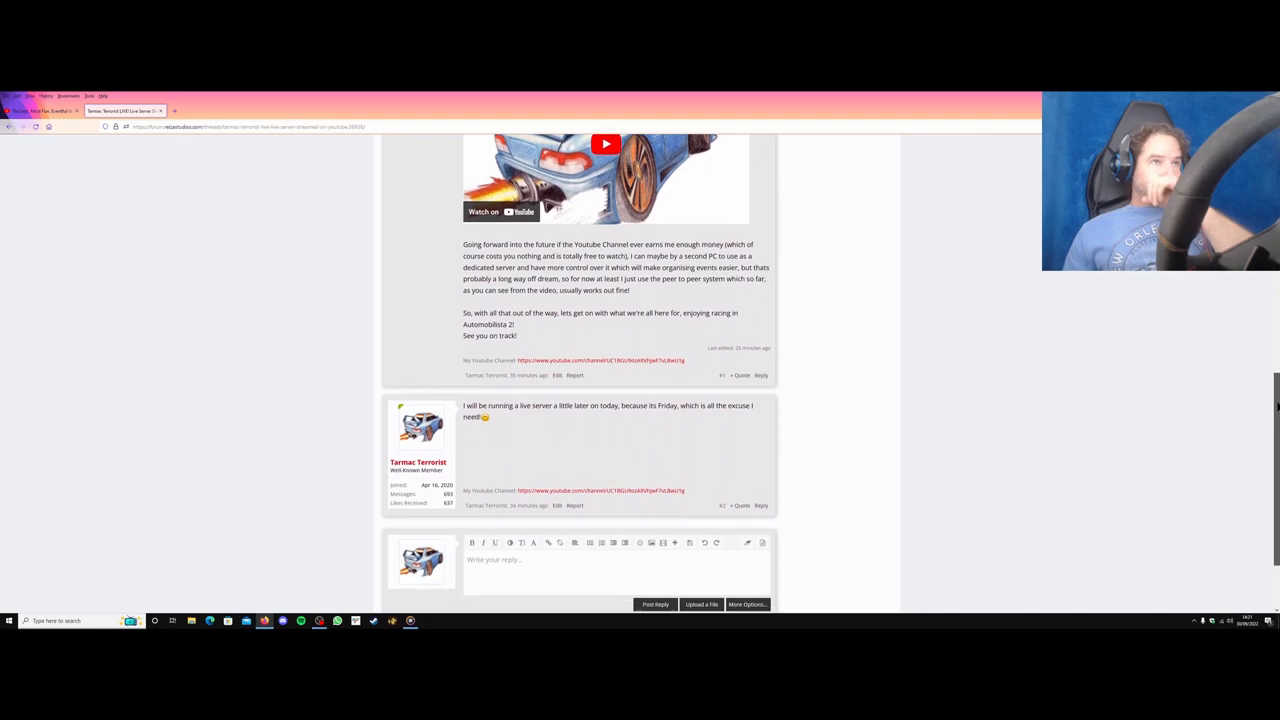
{"action": "scroll", "scroll_direction": "down", "scroll_amount": 3}
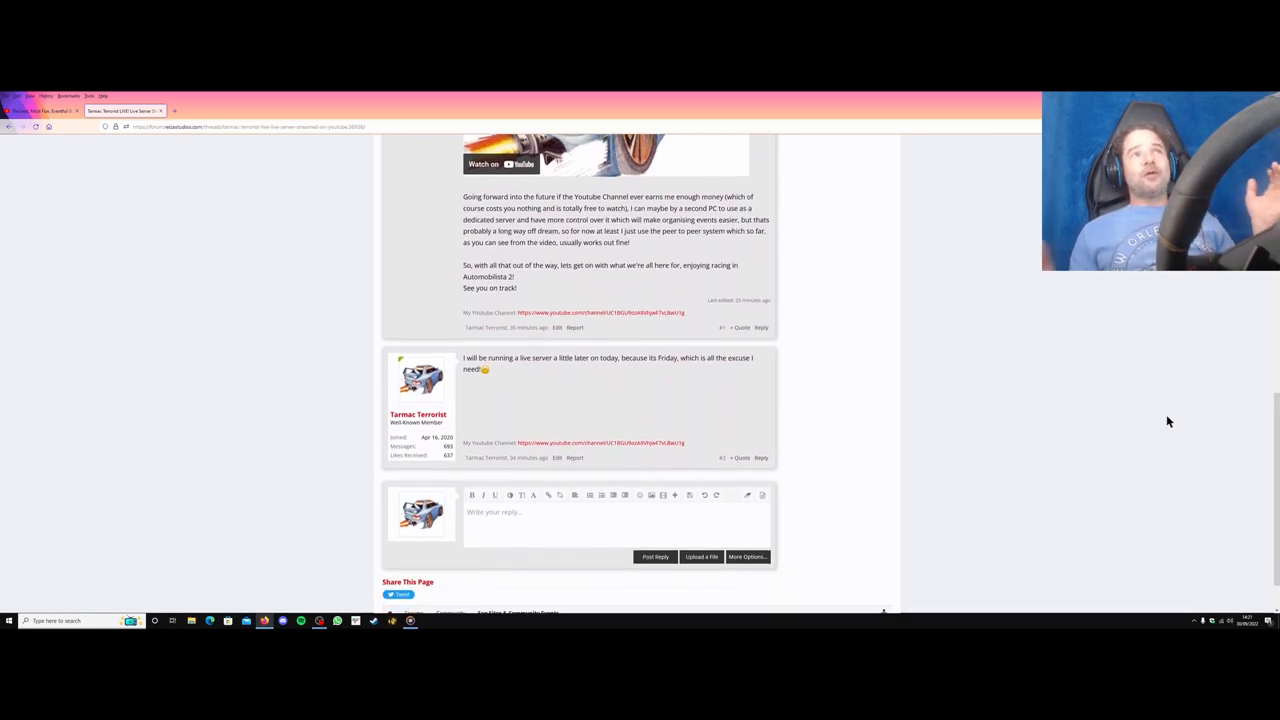